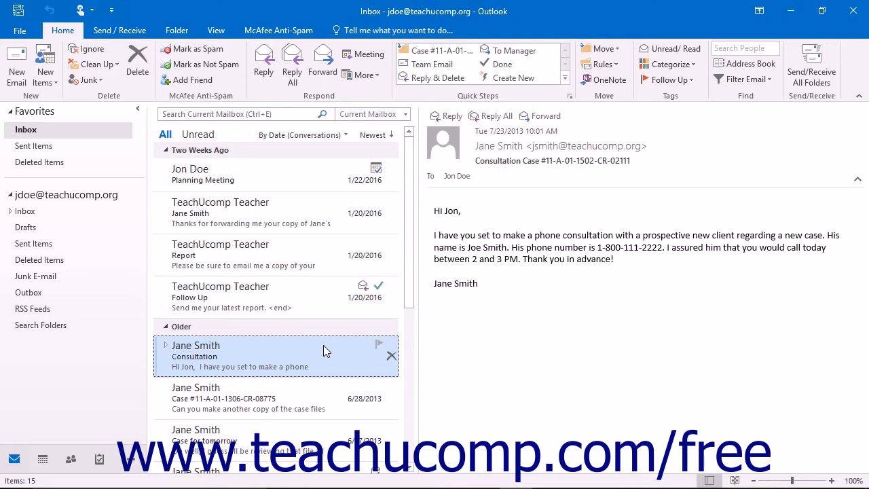
mouse_move(369, 340)
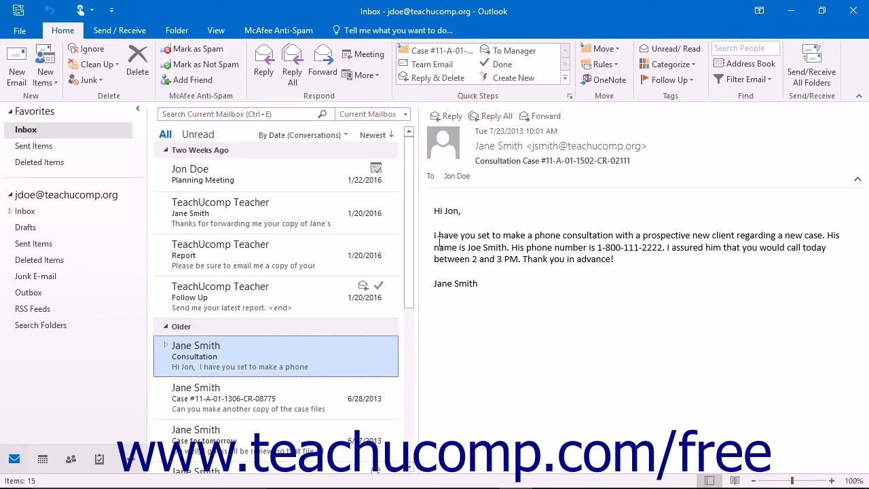
- Create a new rule with no conditions and the action 'forward it to people or public group'
left_click(600, 64)
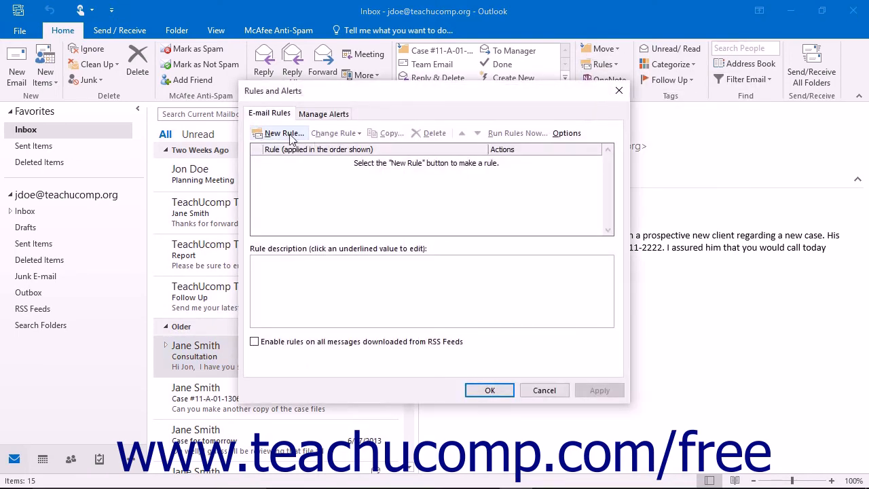
left_click(280, 133)
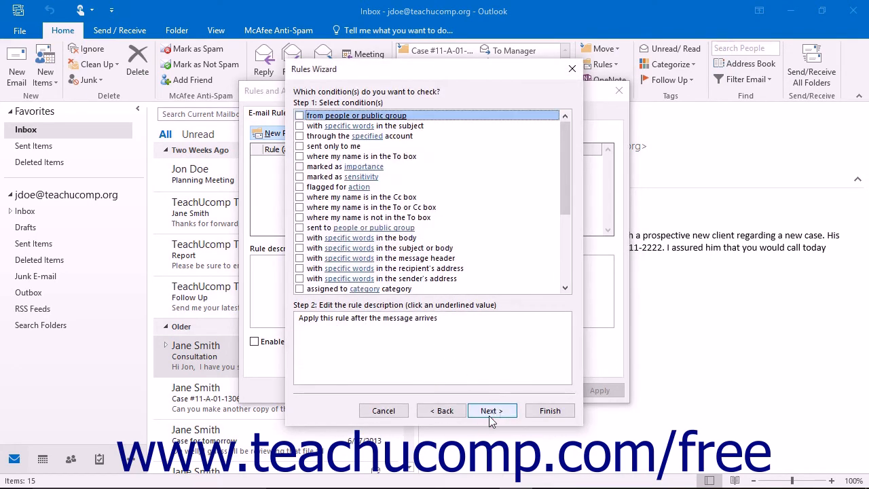
left_click(492, 410)
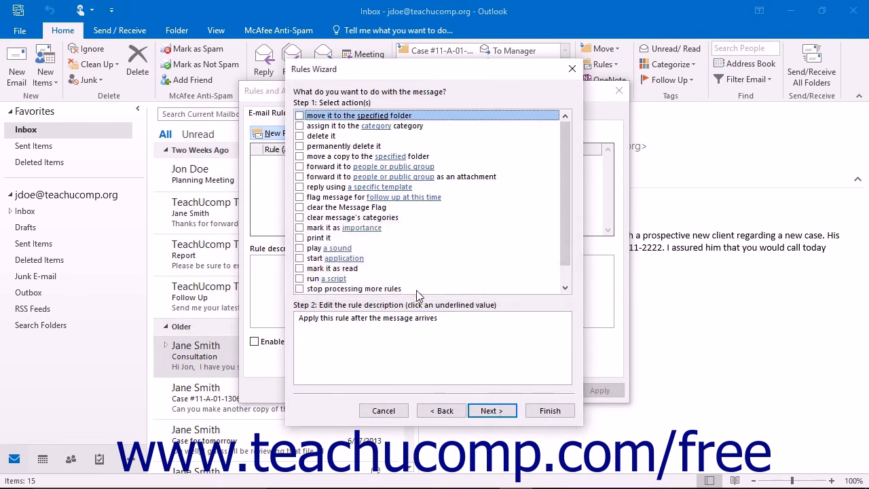
left_click(299, 166)
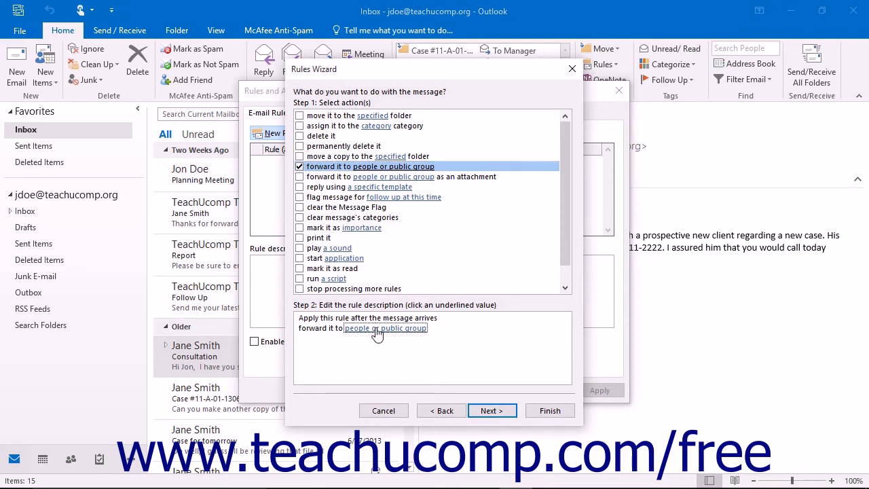
- Set Jane Smith as the forwarding recipient and finish the rule
left_click(385, 327)
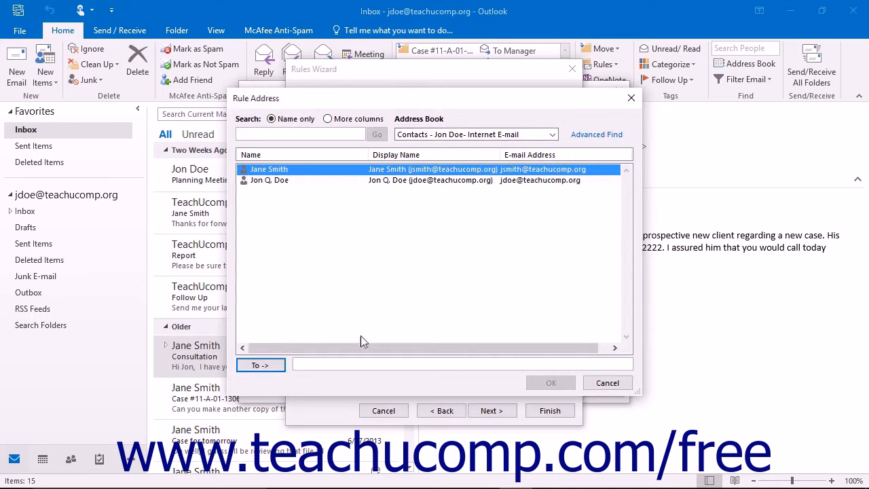
left_click(550, 383)
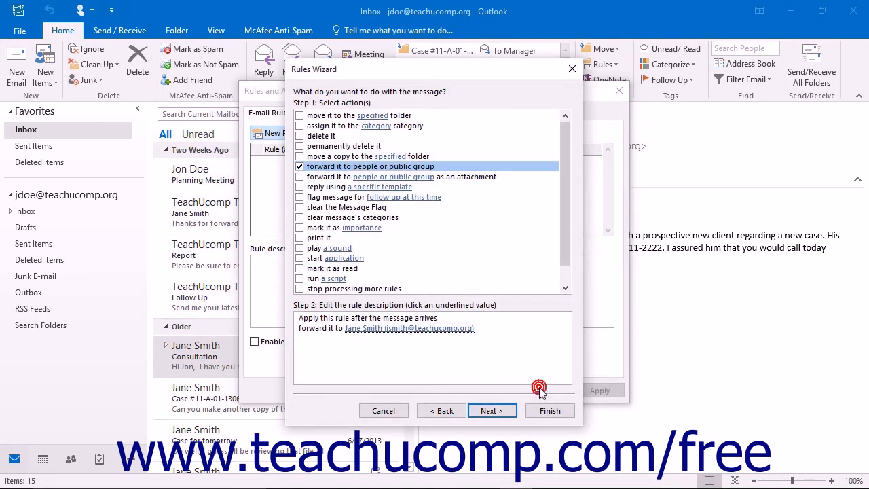
left_click(550, 410)
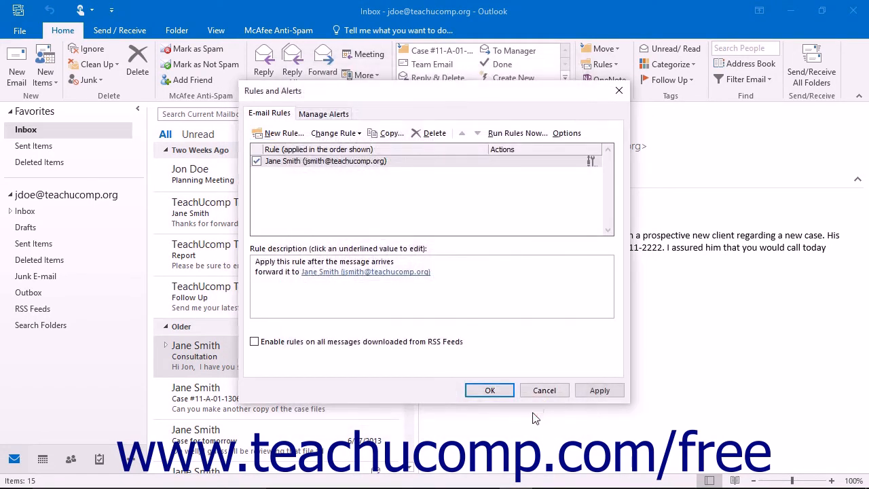